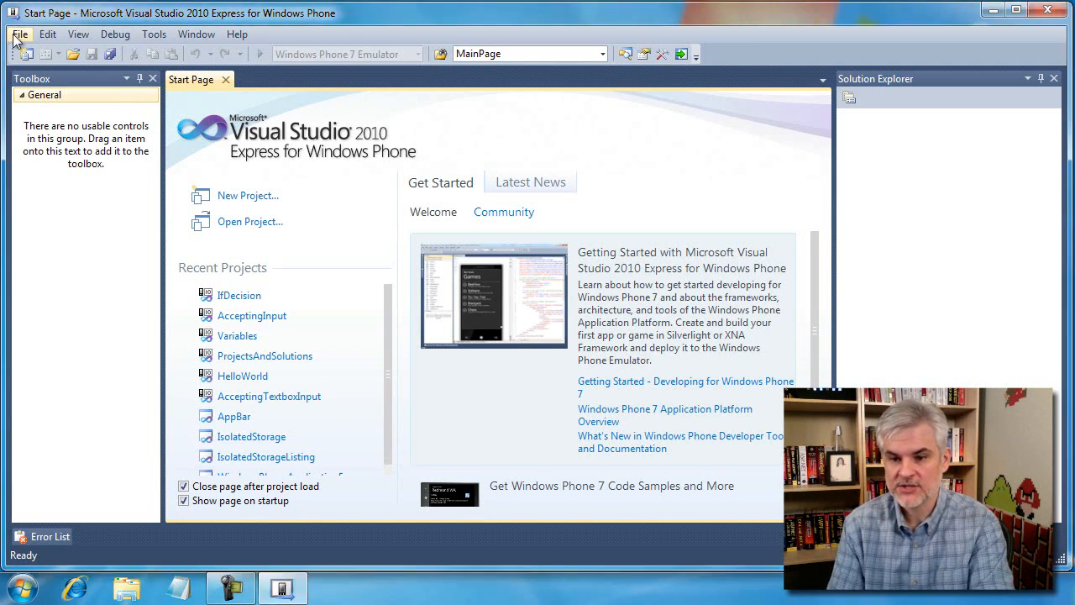
Open the SwitchDecisionStatementSetup project through File > Open Project.
left_click(250, 221)
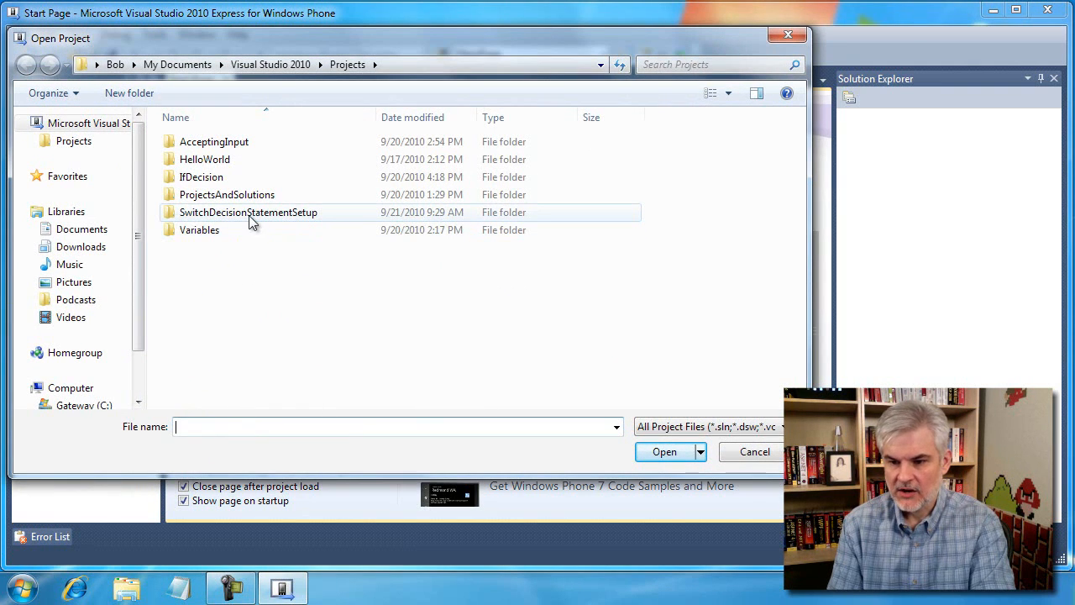
mouse_move(265, 220)
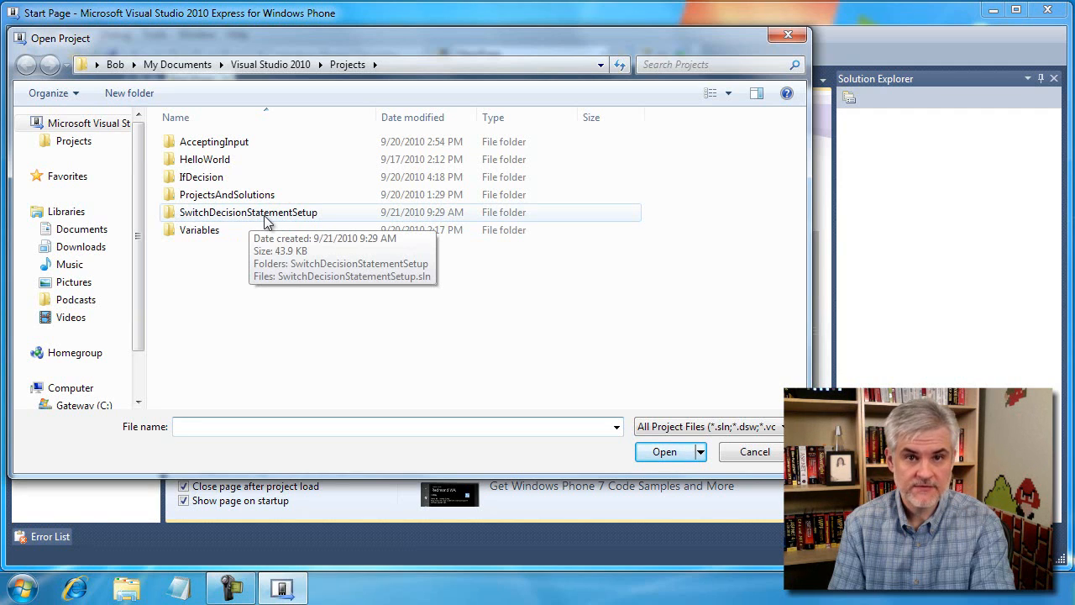
double_click(247, 212)
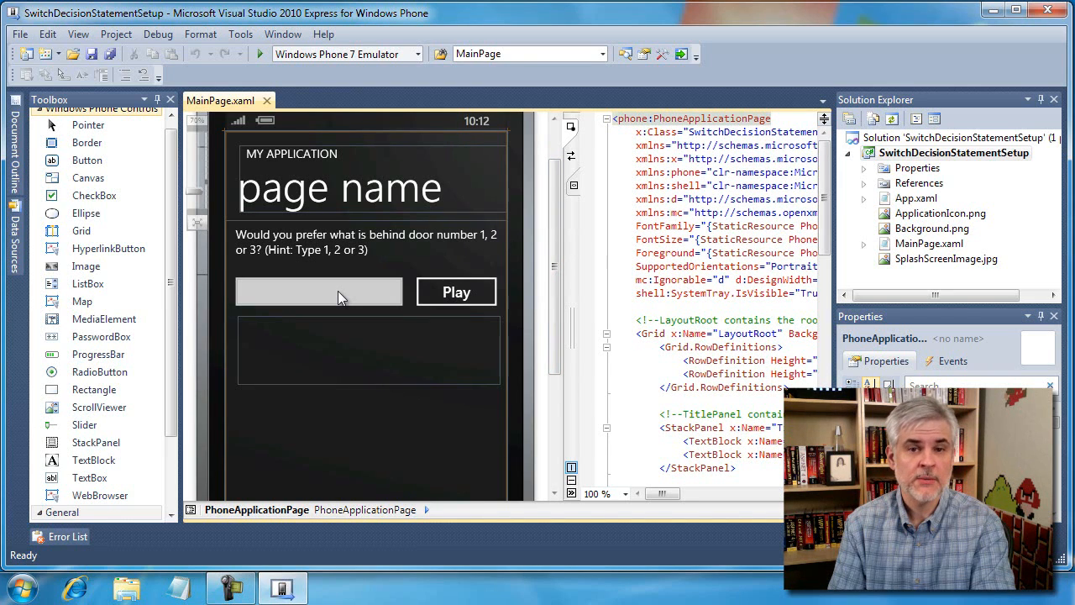
mouse_move(380, 357)
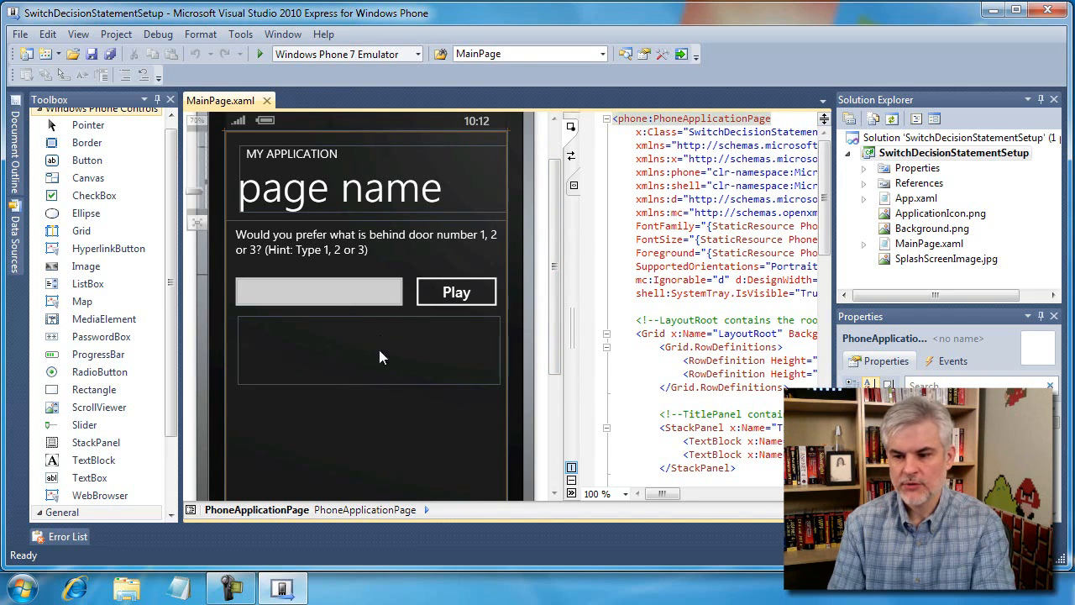
Select the empty result TextBlock (myTextBlock) below the Play button.
left_click(368, 350)
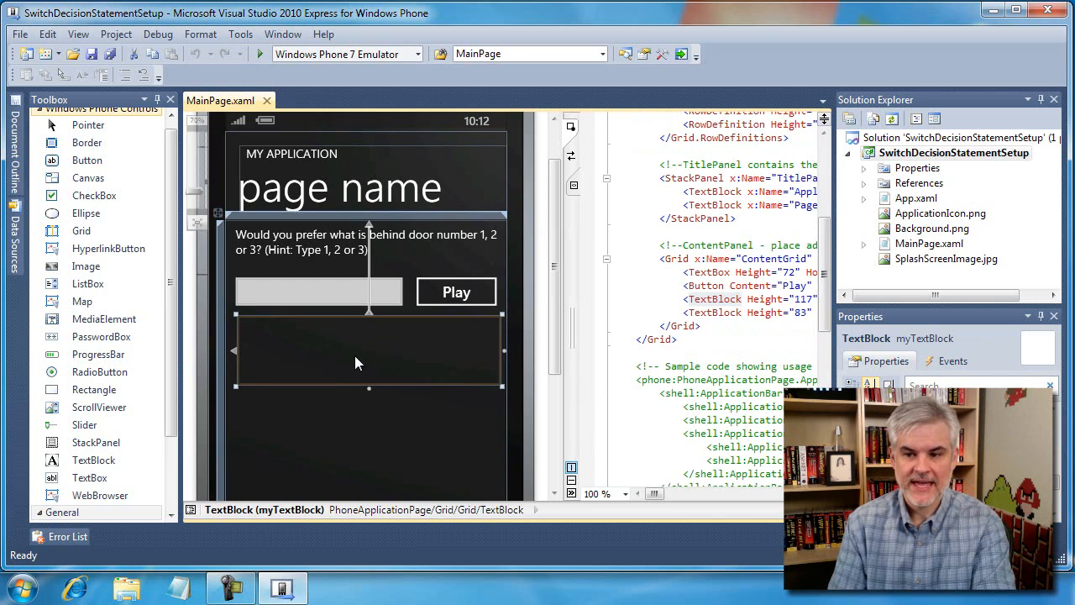
mouse_move(354, 345)
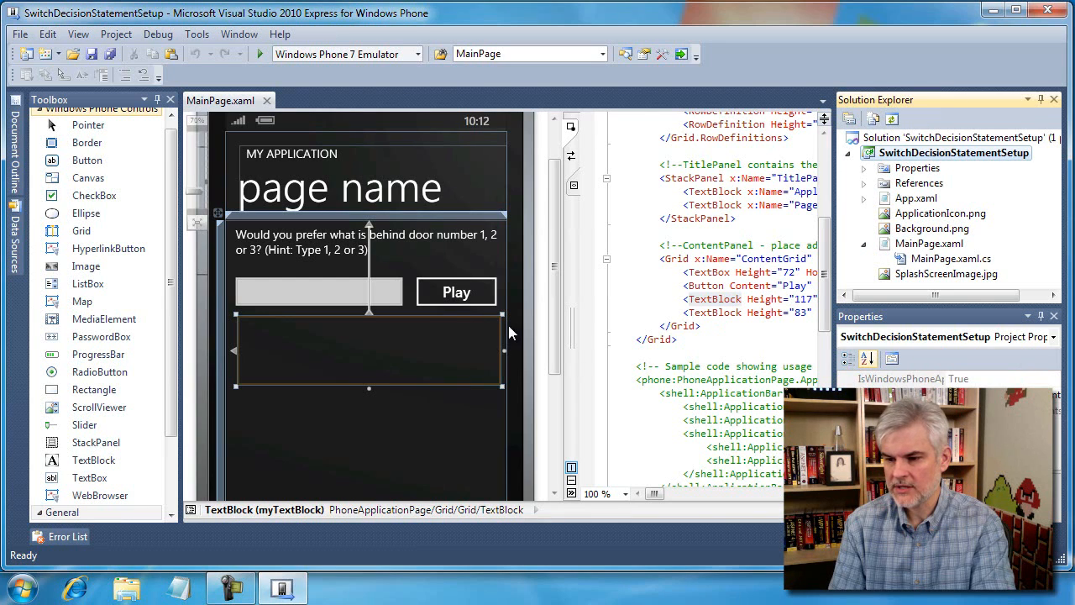
Generate the Play button's myButton_Click handler and begin the string message line.
double_click(456, 292)
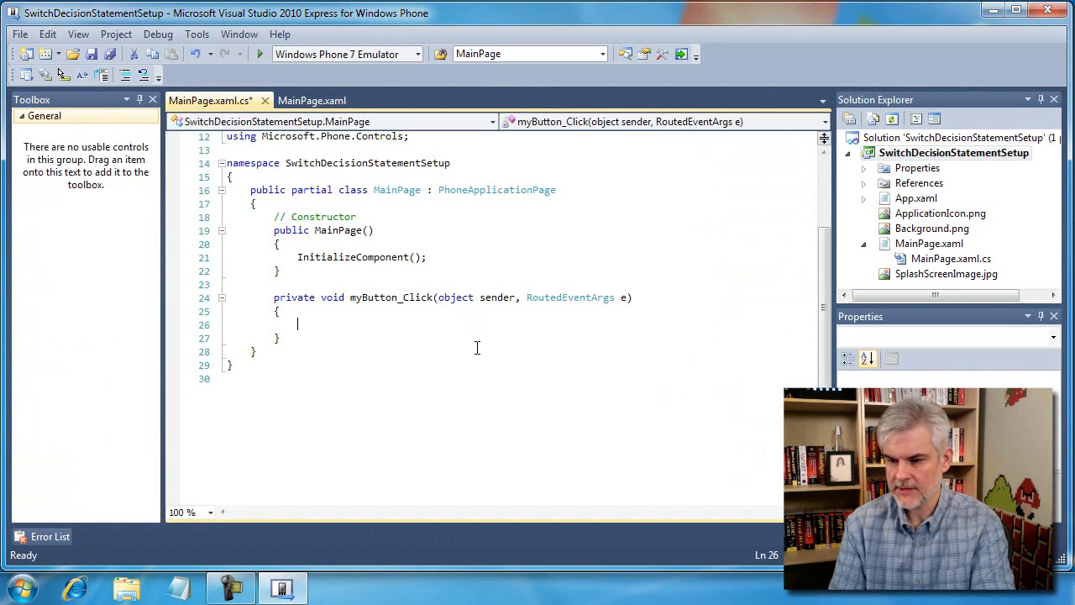
mouse_move(442, 326)
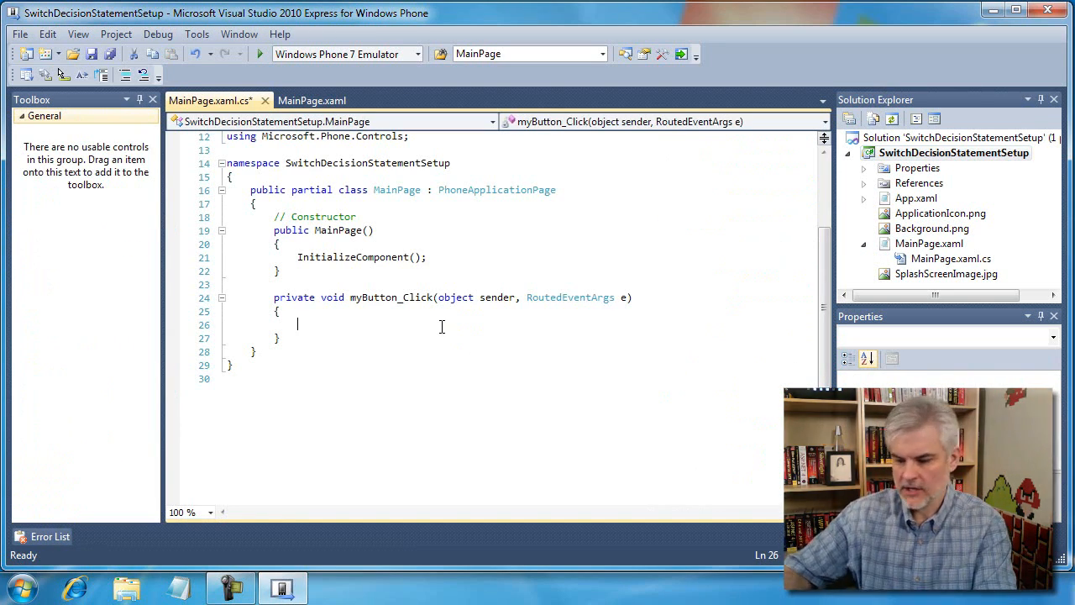
type("string message = (myTextBox.Text == \"1")
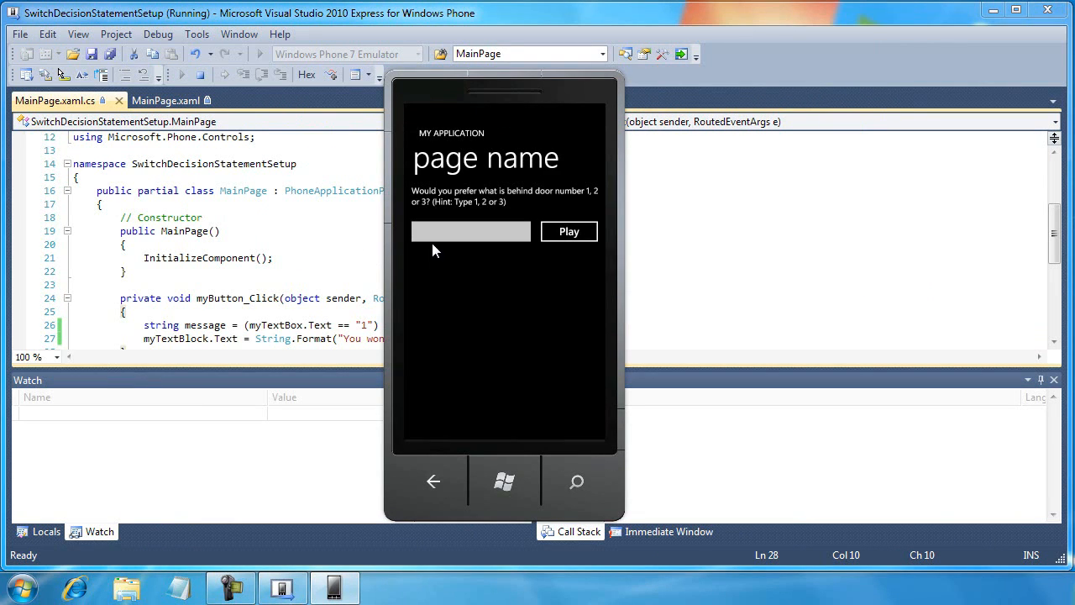
Test the emulator app with door 1 (Boat) and door 2 (Car).
left_click(469, 231)
type("1")
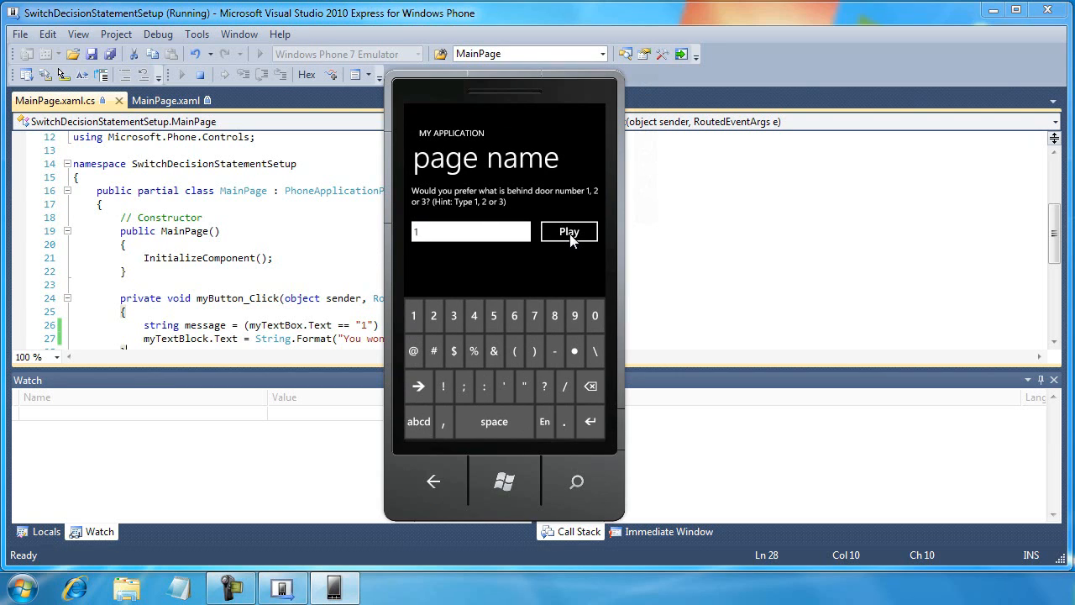
left_click(569, 231)
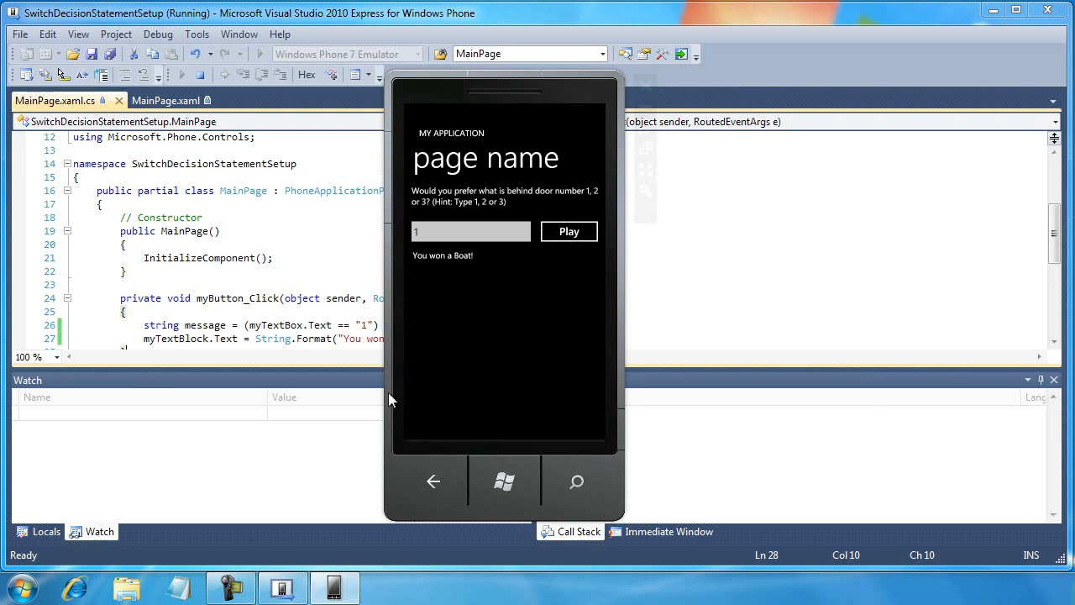
left_click(471, 231)
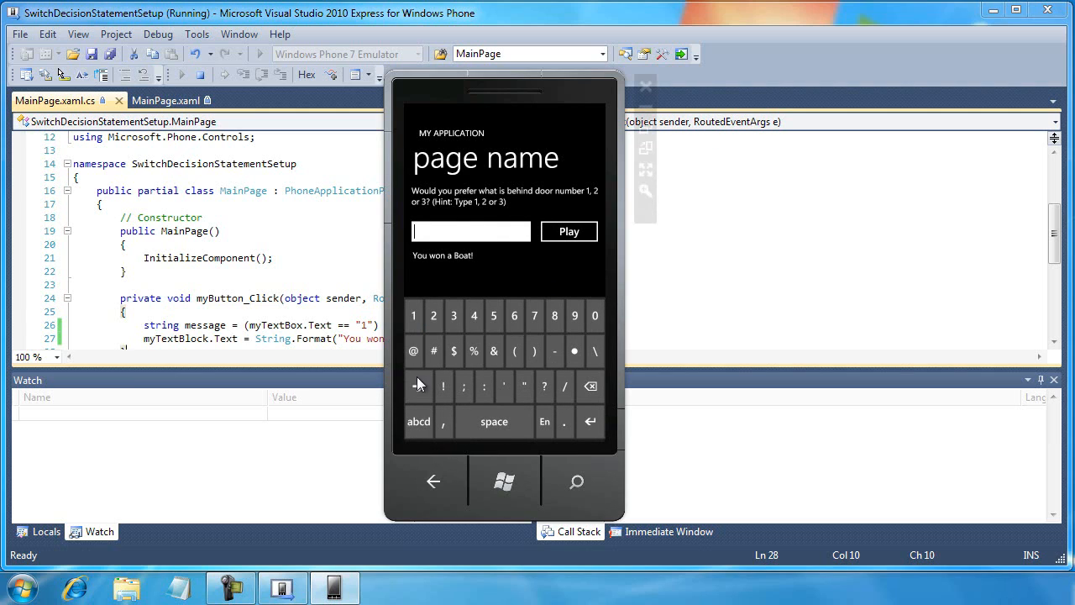
left_click(569, 231)
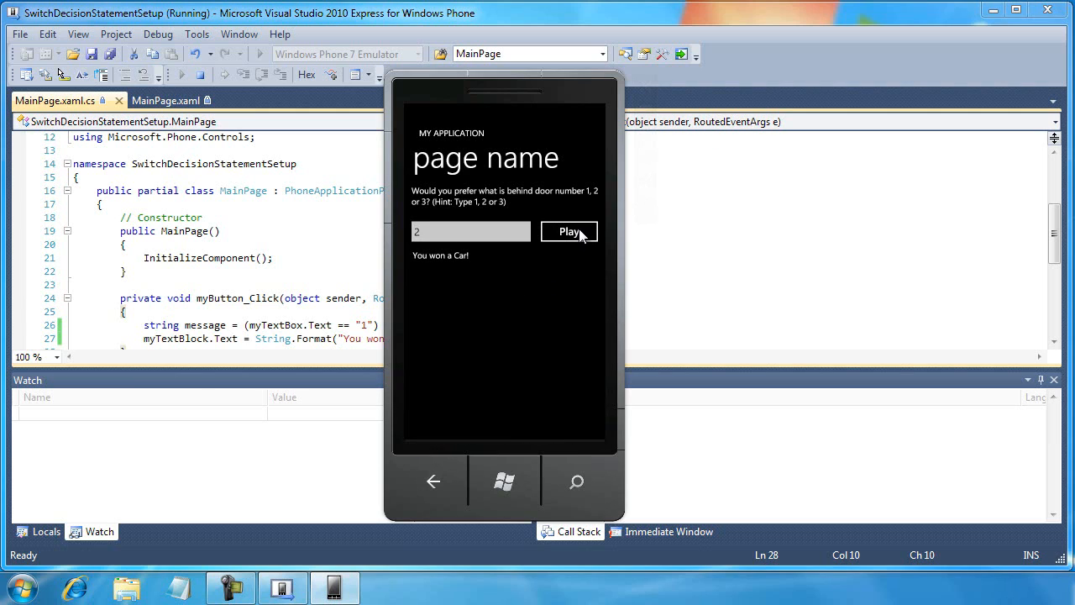
mouse_move(225, 94)
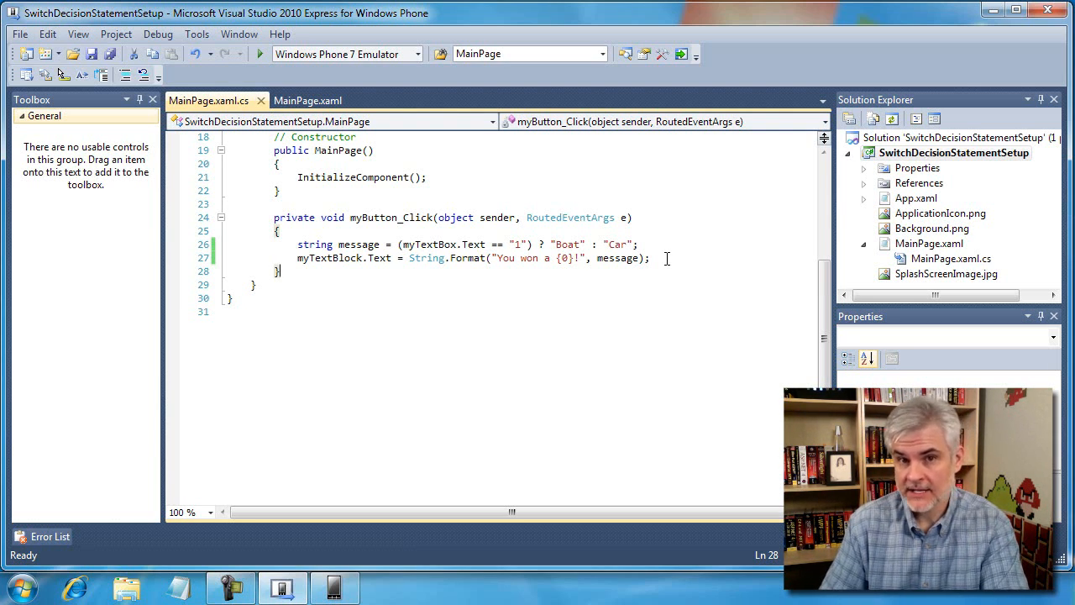
mouse_move(428, 297)
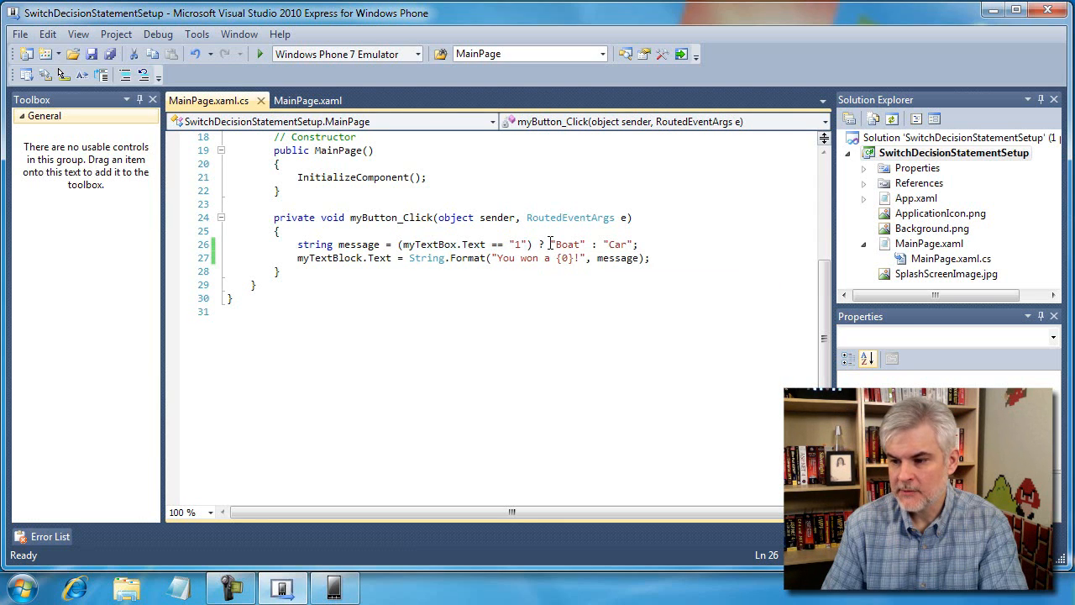
double_click(568, 243)
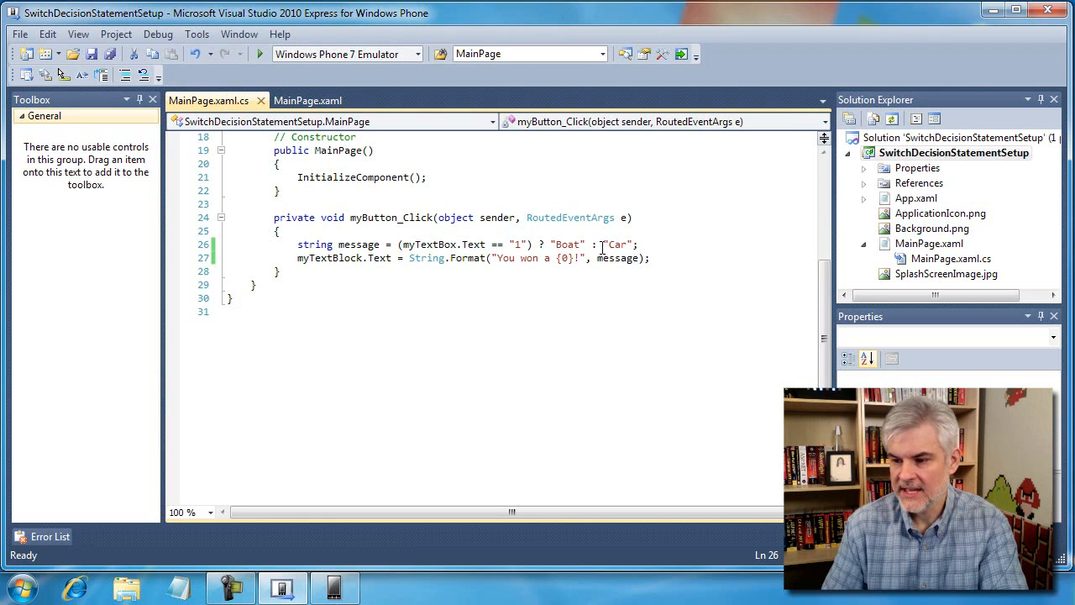
double_click(615, 244)
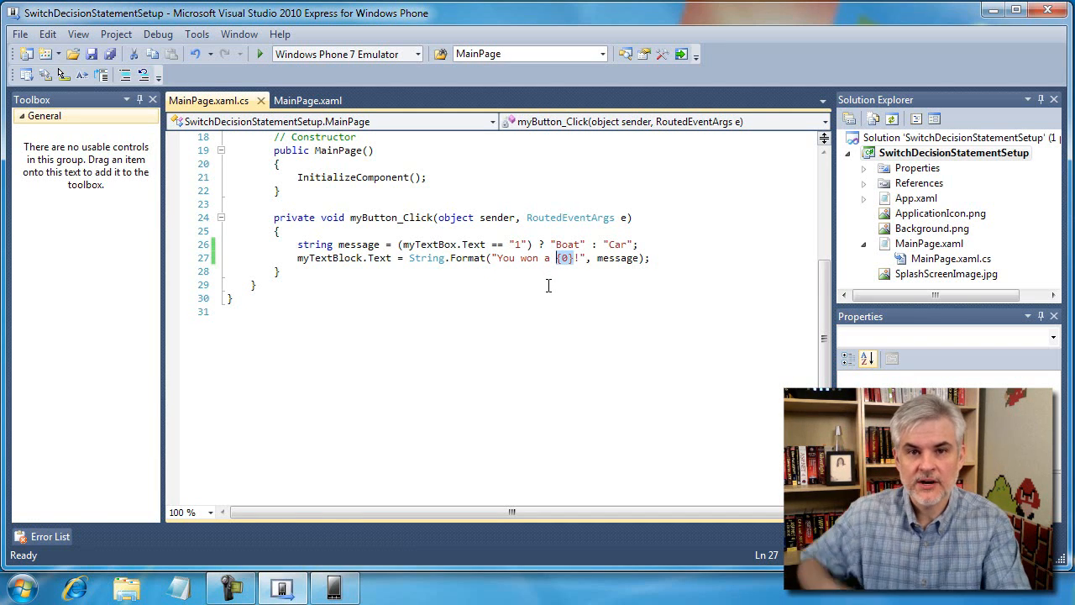
mouse_move(585, 277)
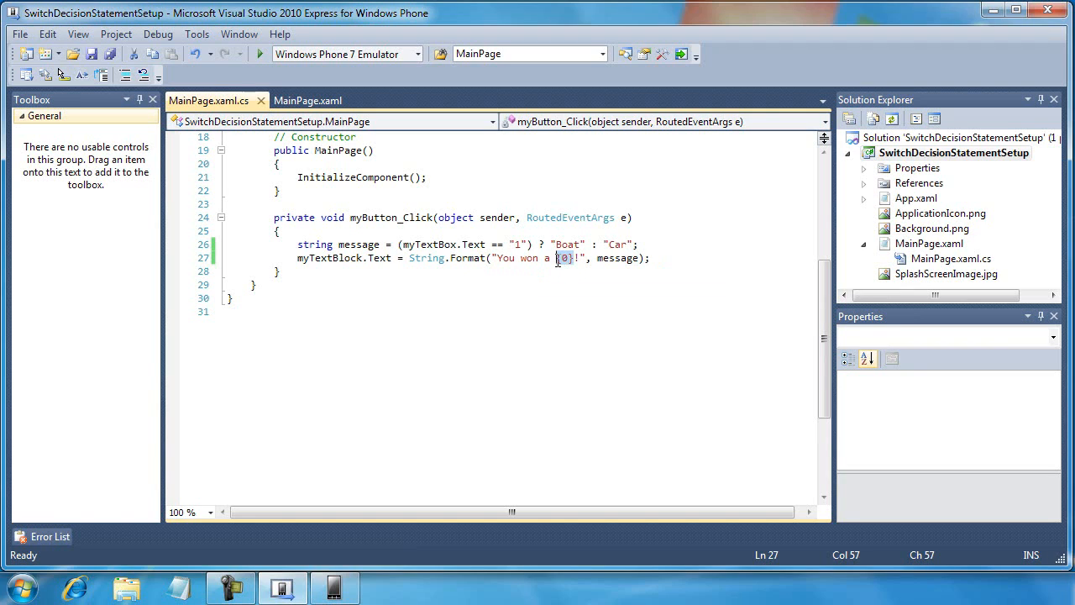
double_click(618, 258)
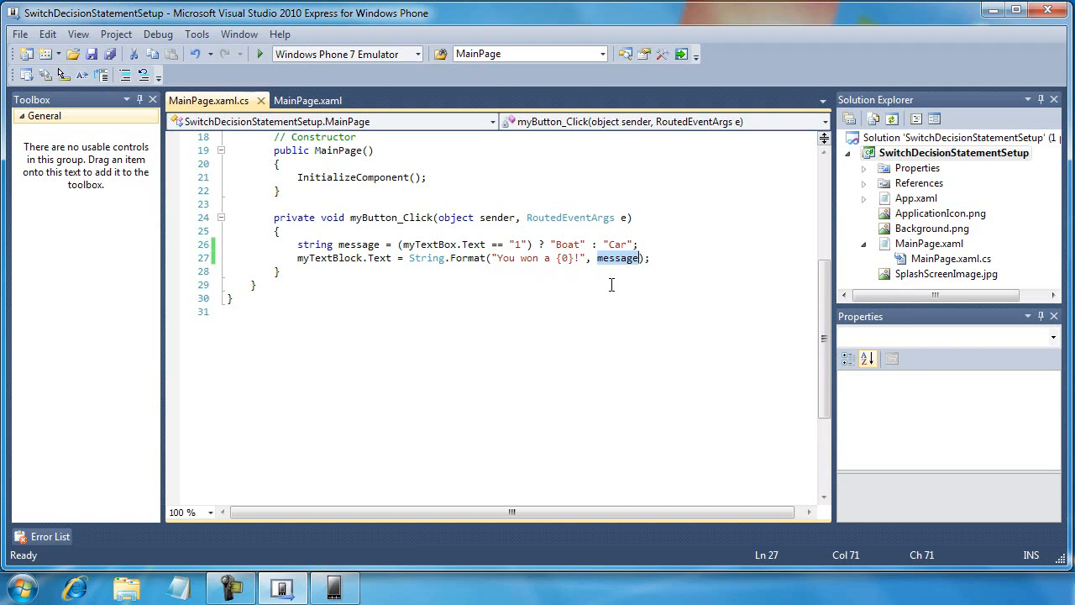
double_click(358, 244)
type(" {")
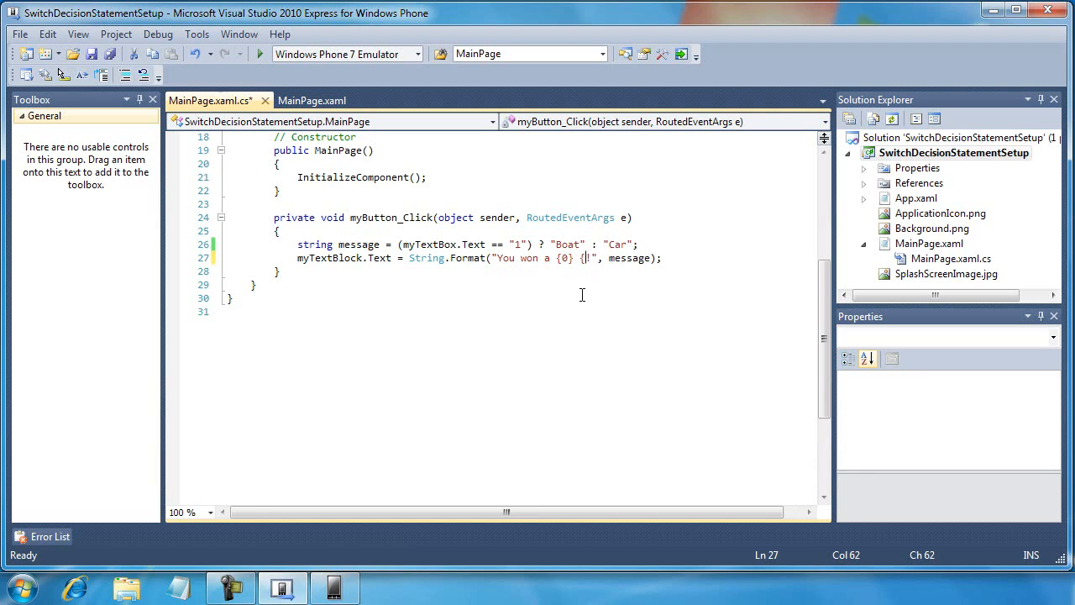
Try a {1} placeholder with an extra argument in String.Format, then remove it.
type("1}")
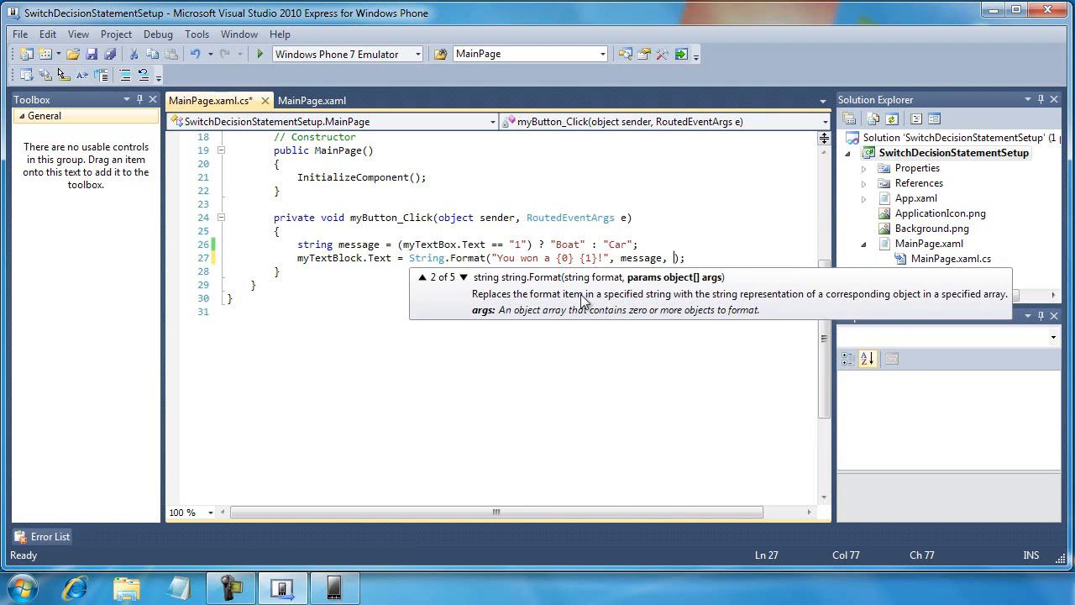
type("asdadsf")
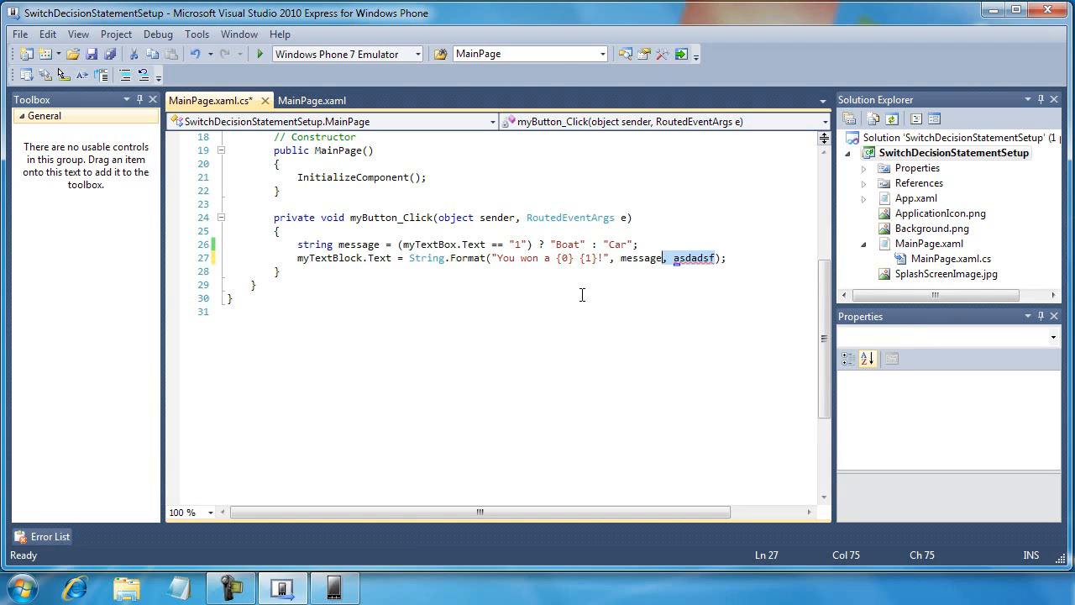
key("Delete")
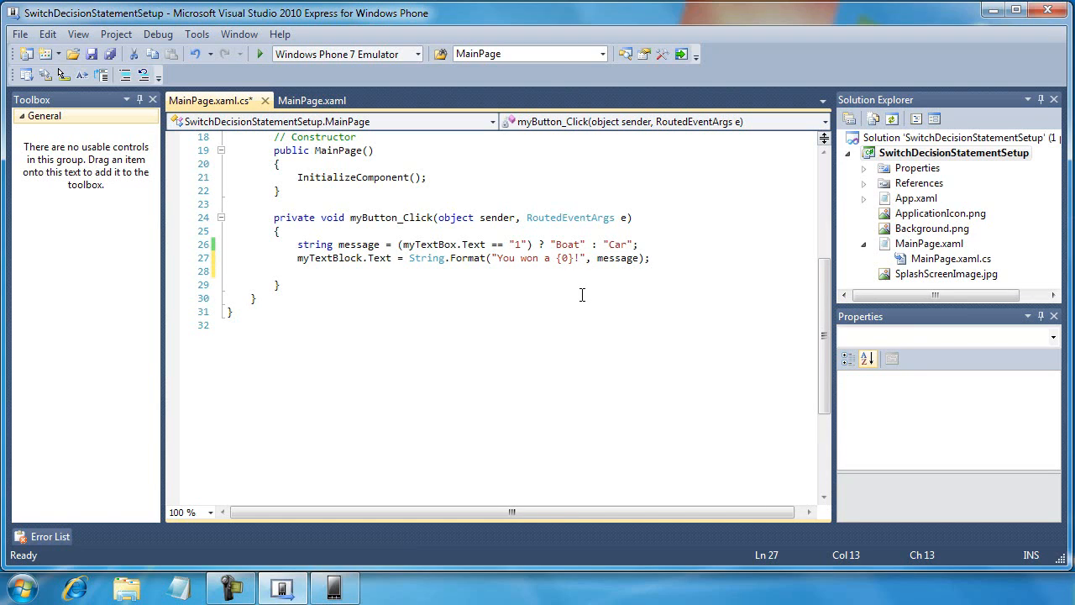
Comment out the lines with // and try myTextBlock.Text = "You won a " + message;.
type("//")
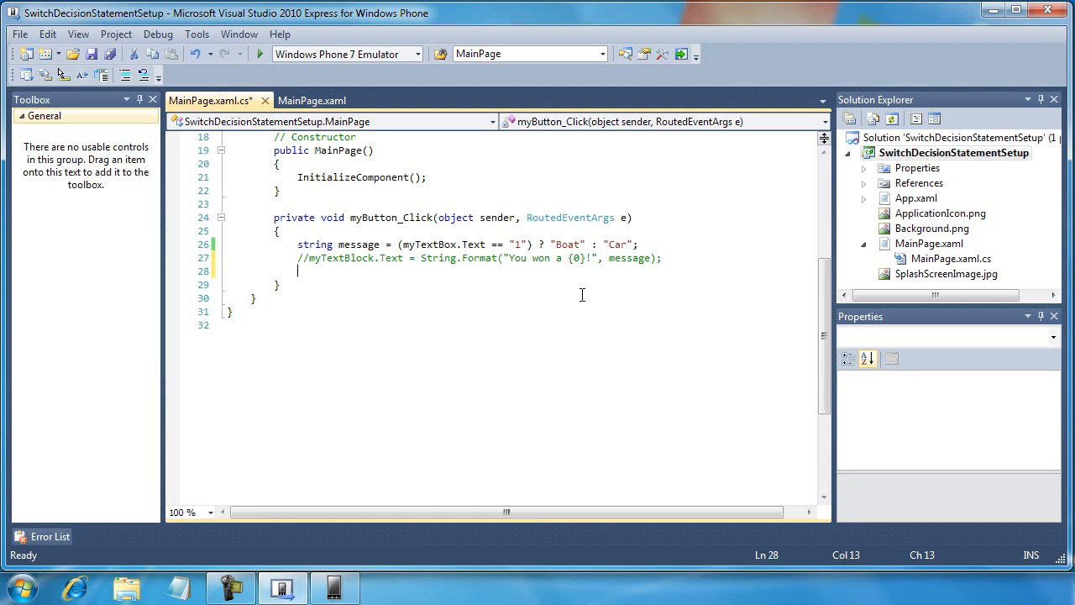
type("myTe")
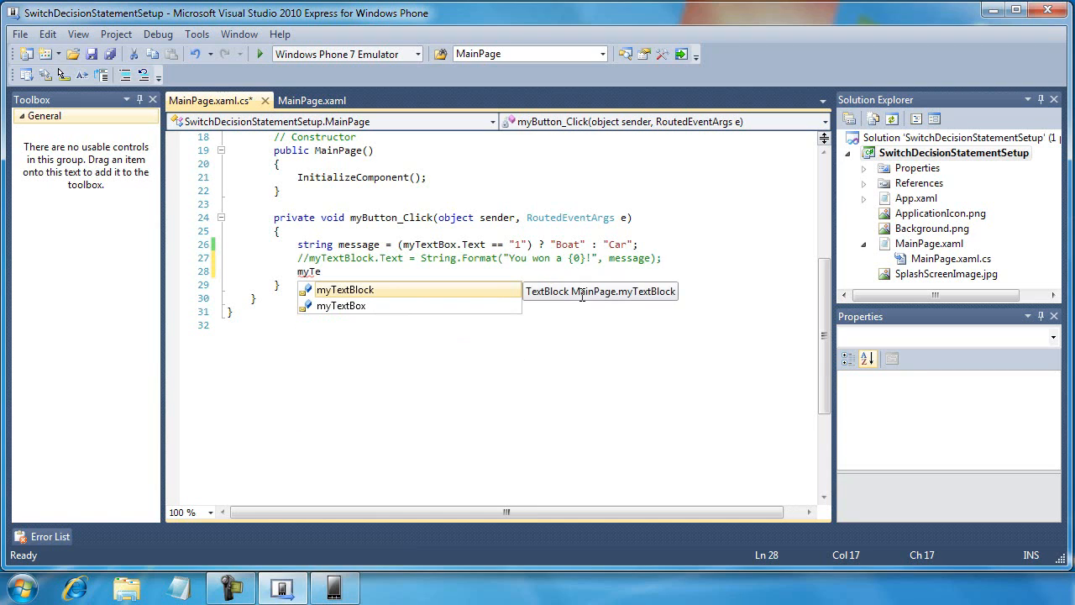
type("xtBlock.Text =")
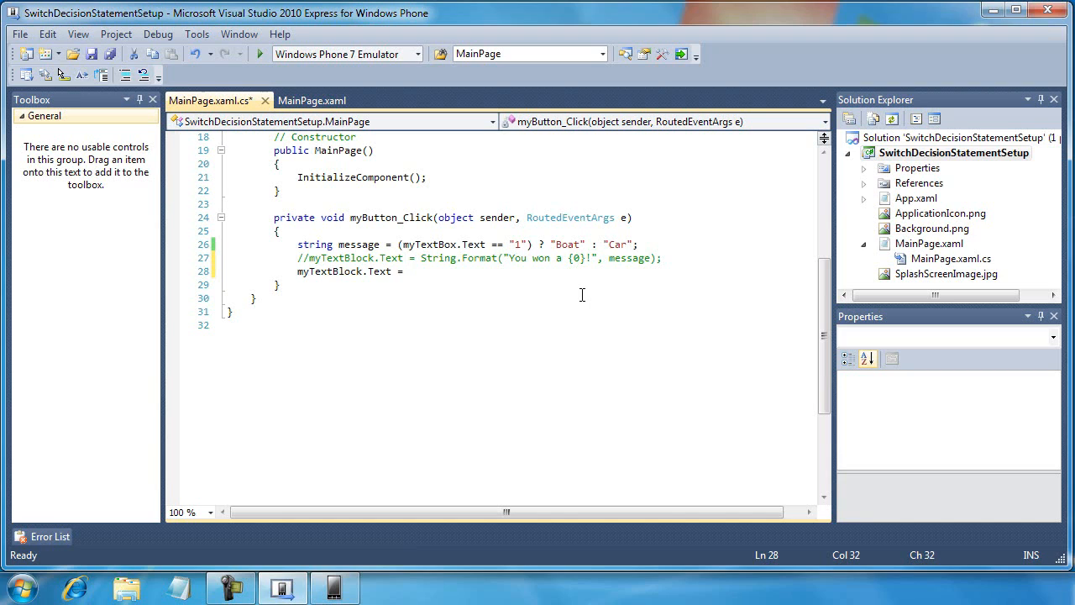
type("\"You won")
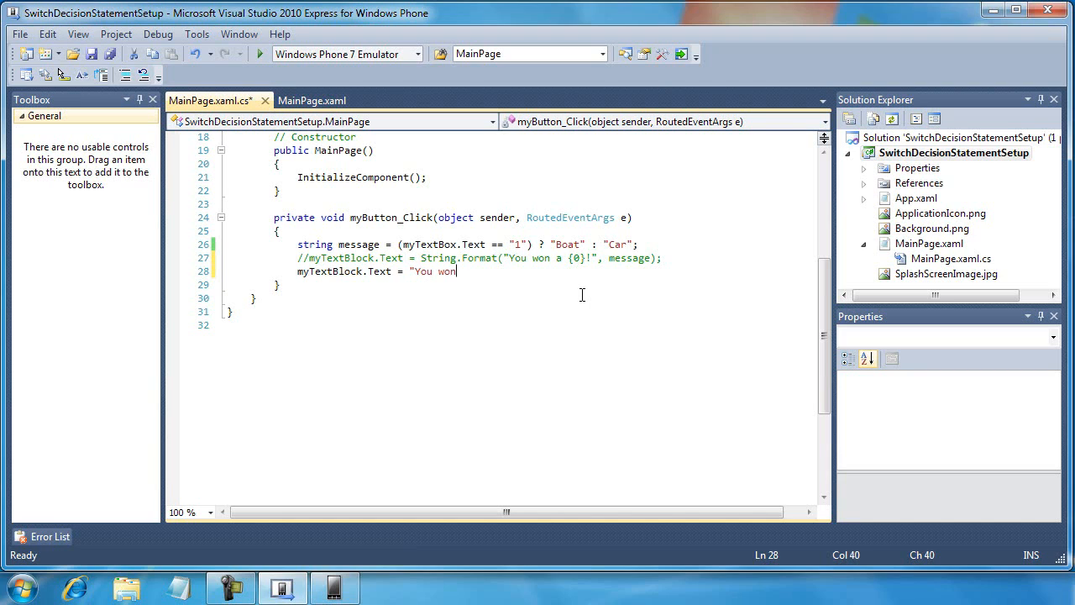
type("a \" +")
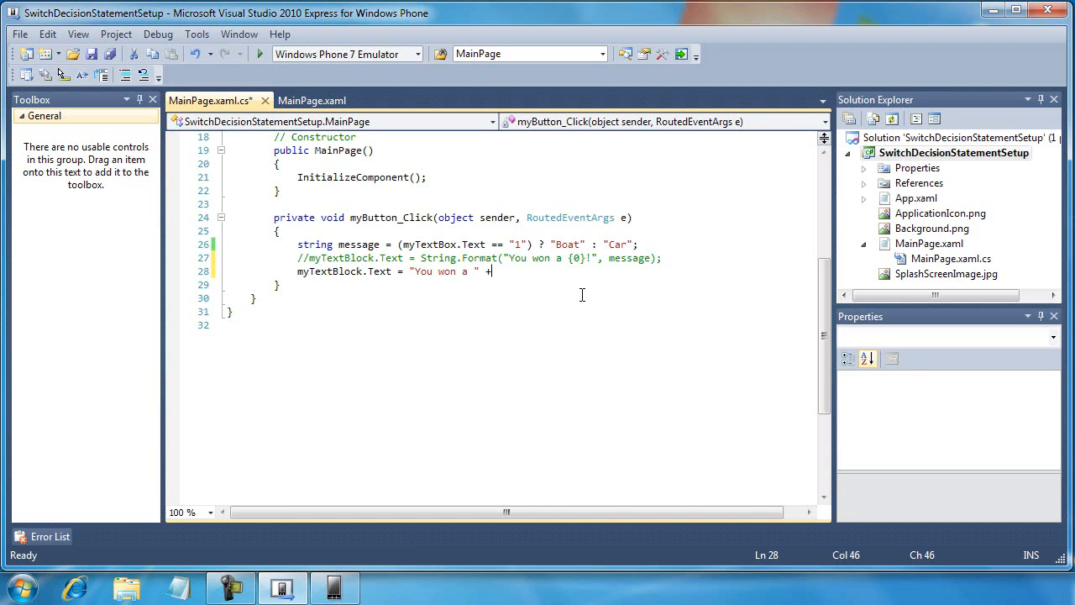
type("message;")
left_click(479, 244)
type("//")
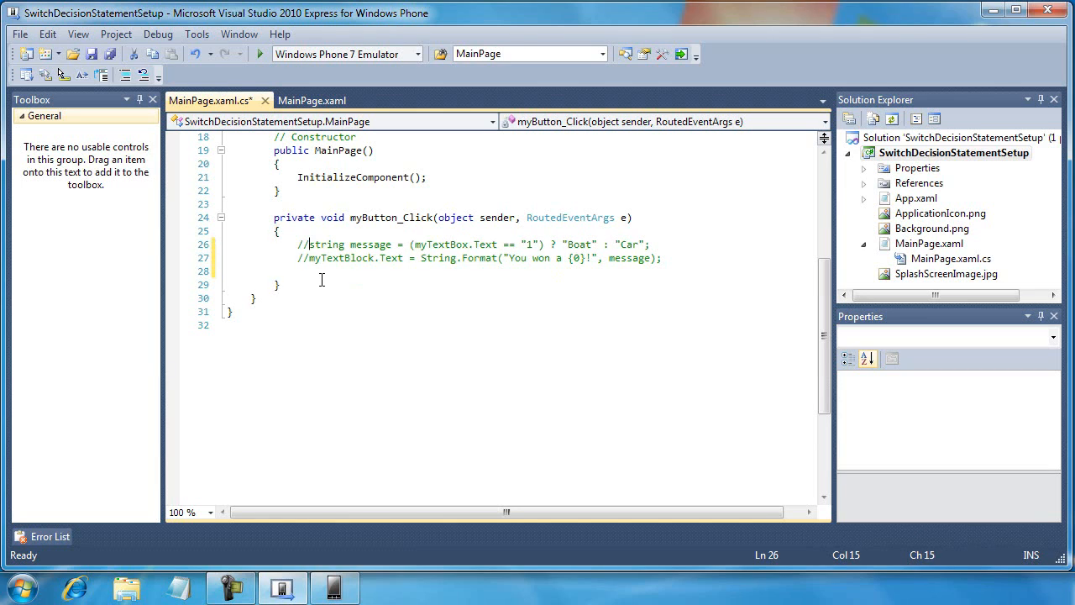
Write the if/else boat-or-car version and select it for commenting out.
key("Enter")
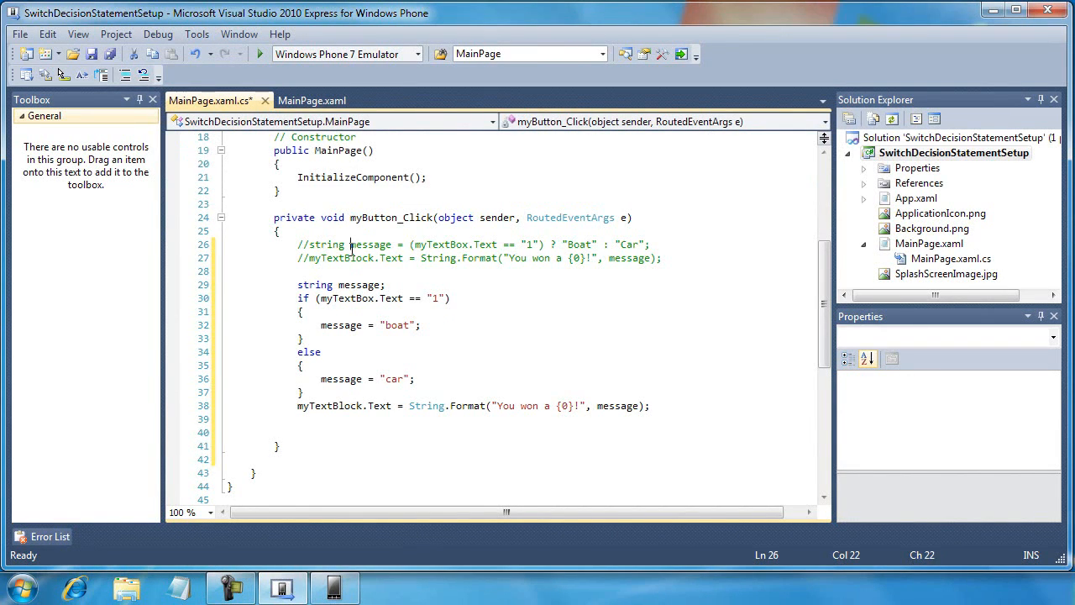
left_click_drag(297, 244, 662, 258)
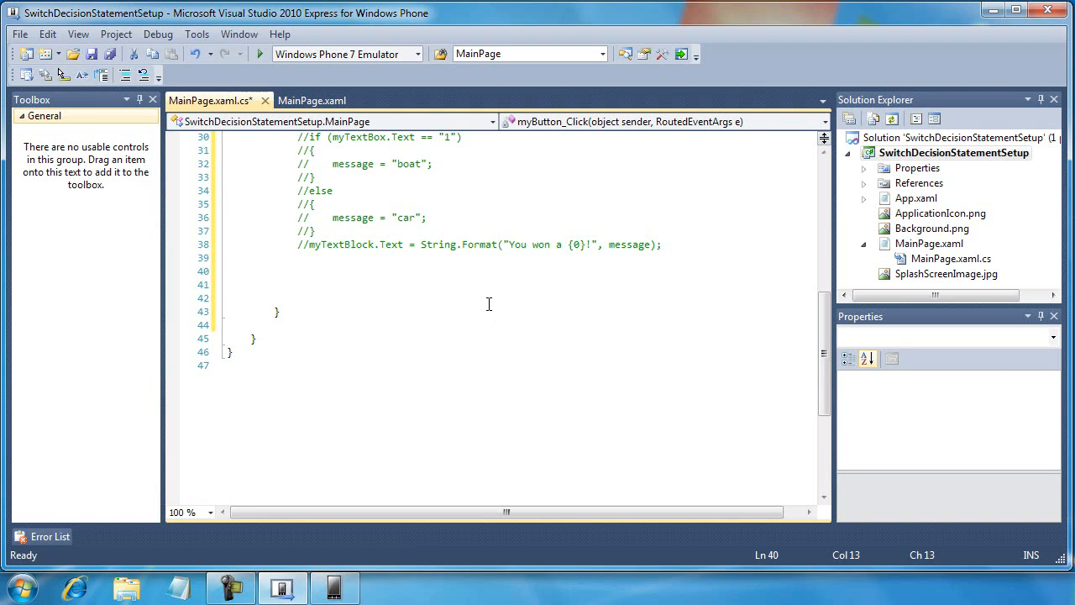
Declare string message and write the switch on myTextBox.Text with cases 1–3 and default.
type("string messge = \"\";")
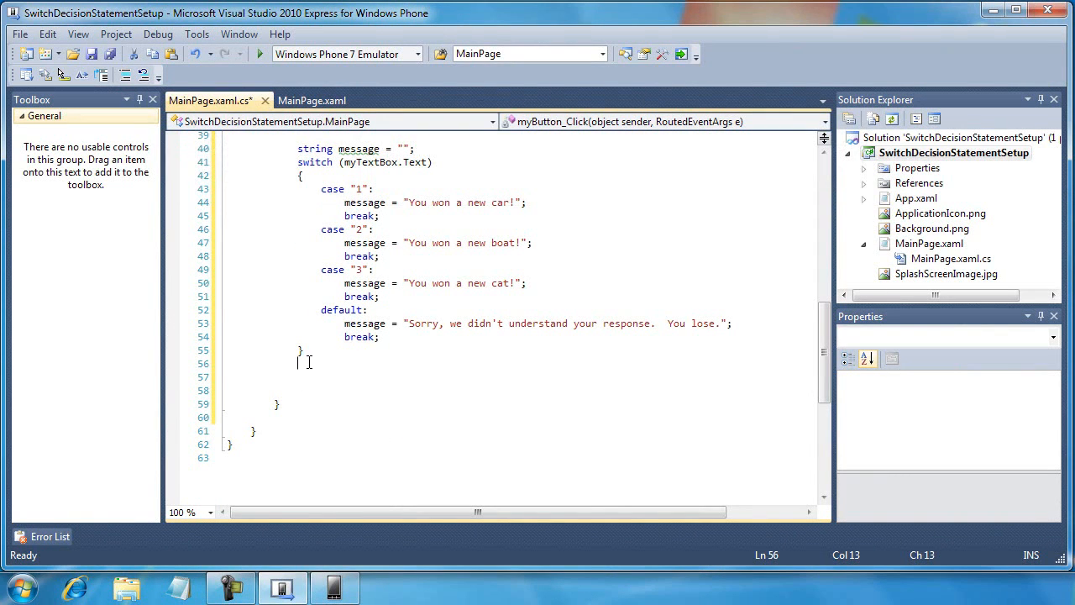
Type myTextBlock.Text = String.Format("You won a {0}!", message); below the switch.
type("myTextBlock.Text = String.Format(\"You won a {0}!\", message);")
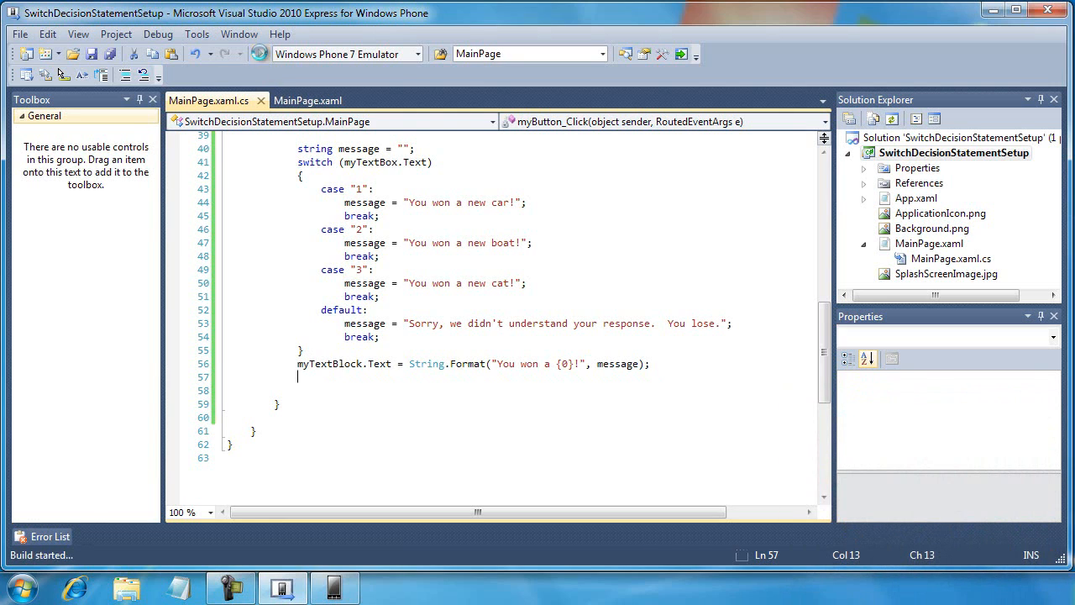
Enter 3 in the emulator and play, getting "You won a You won a new cat!!".
left_click(200, 53)
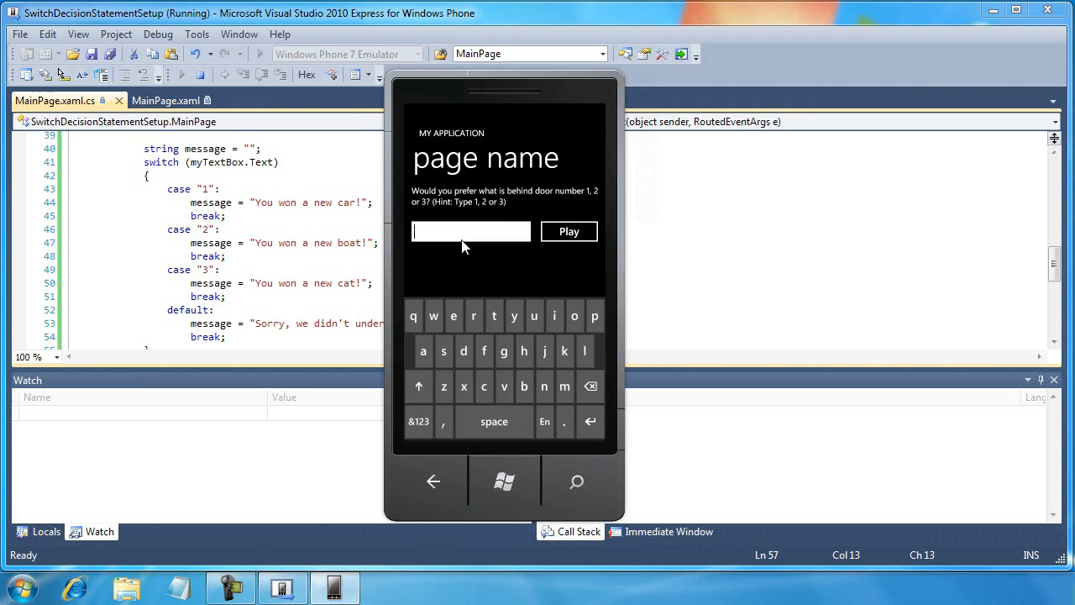
type("3")
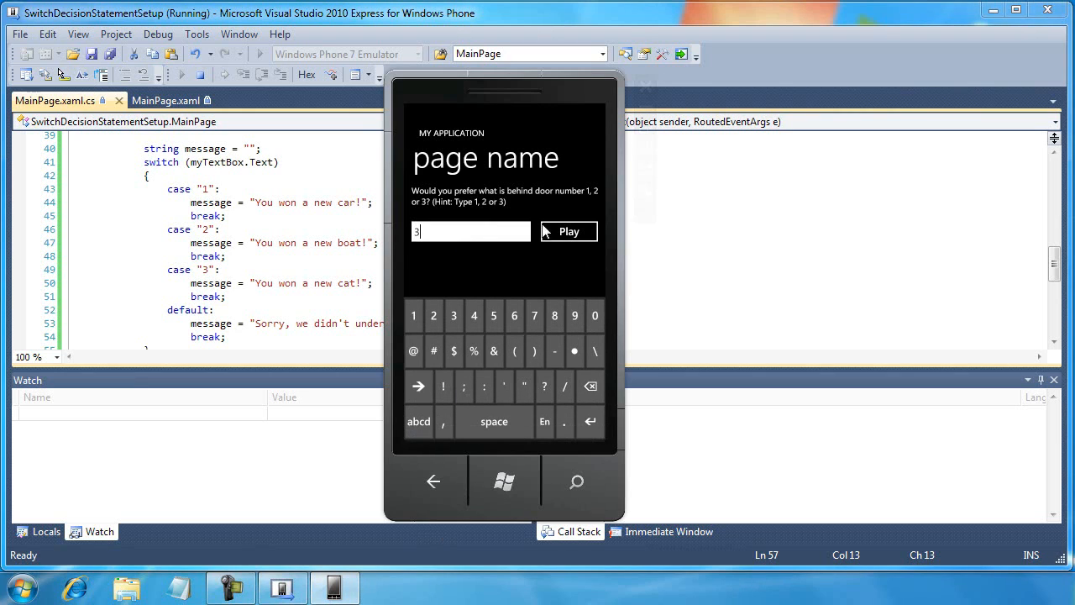
left_click(568, 231)
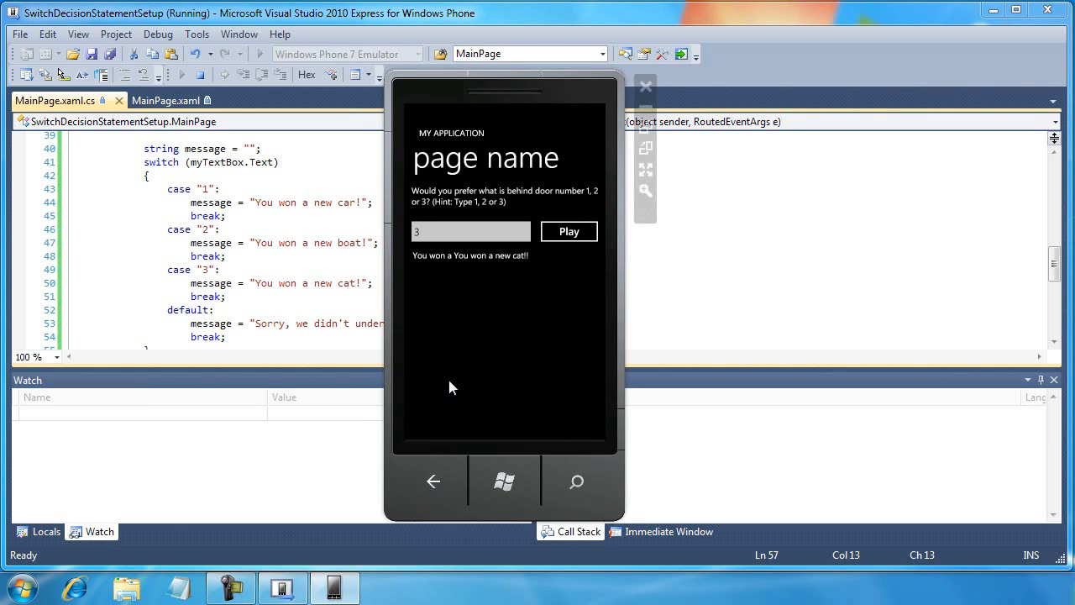
left_click(471, 231)
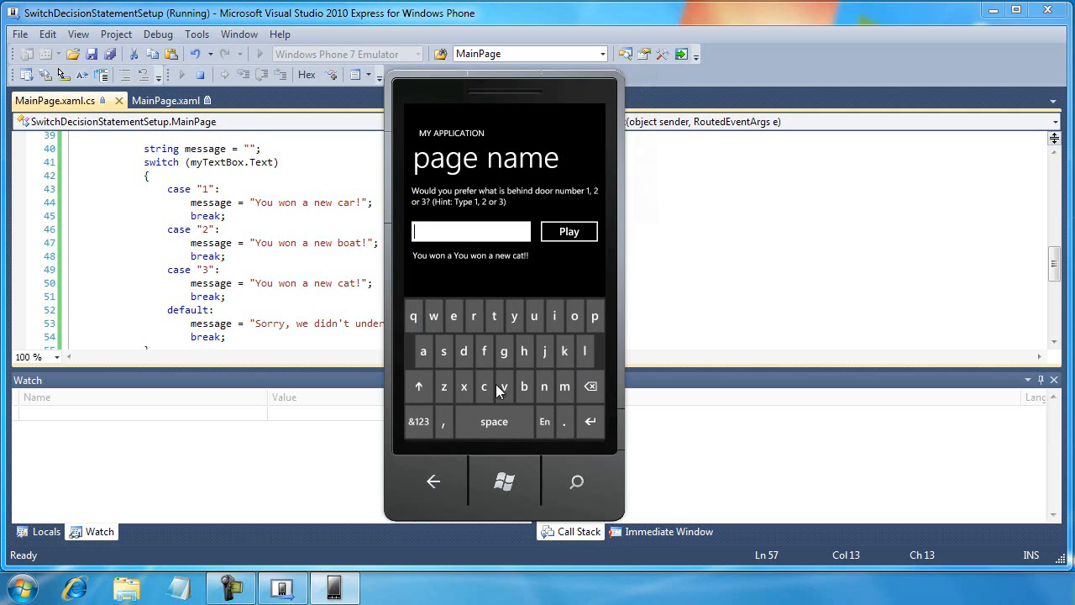
left_click(568, 231)
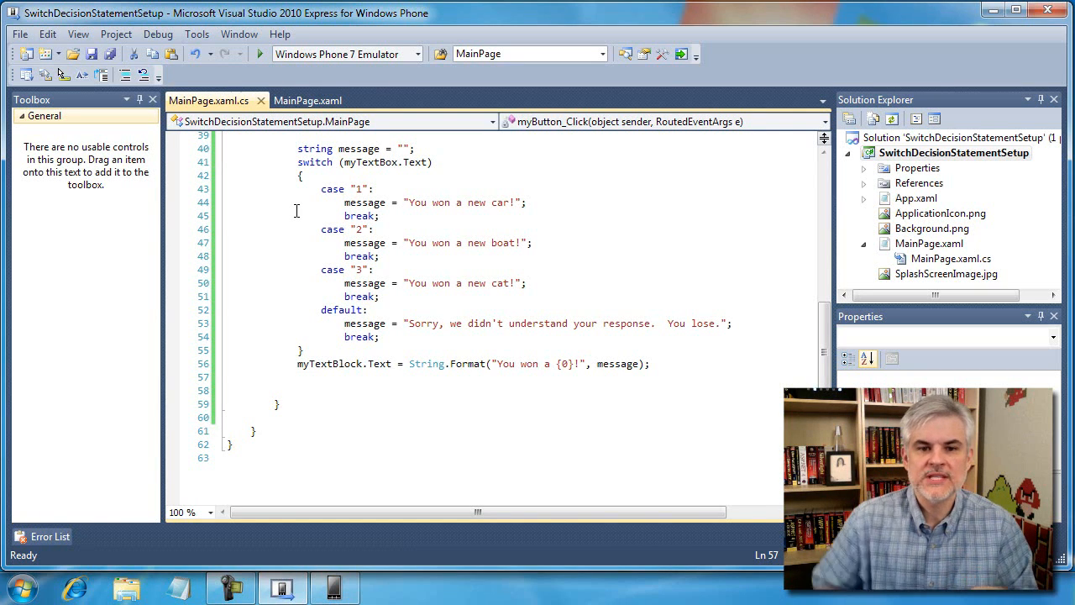
scroll("up", 3)
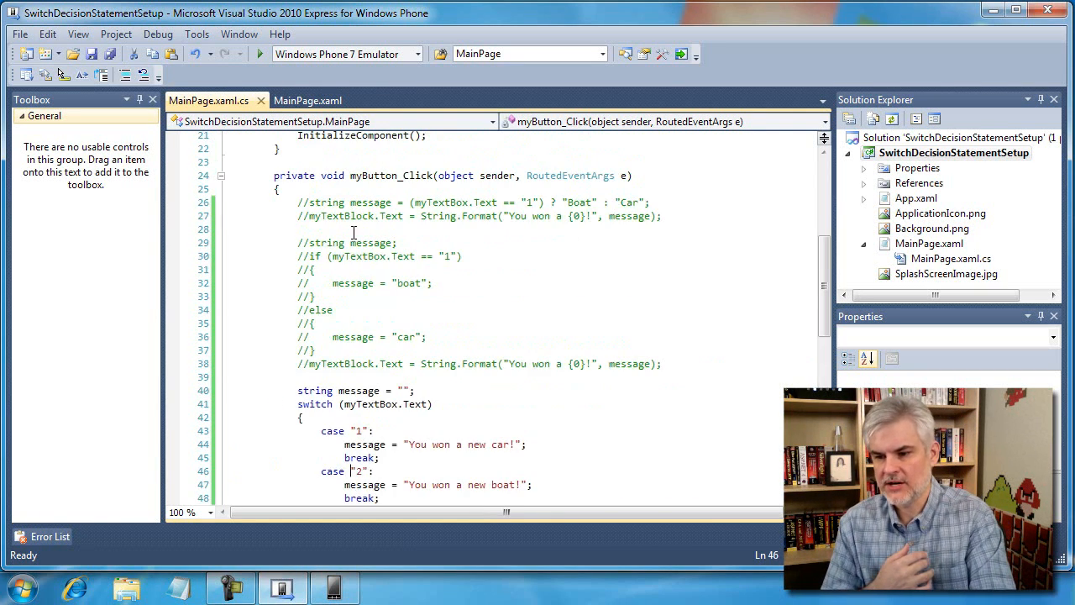